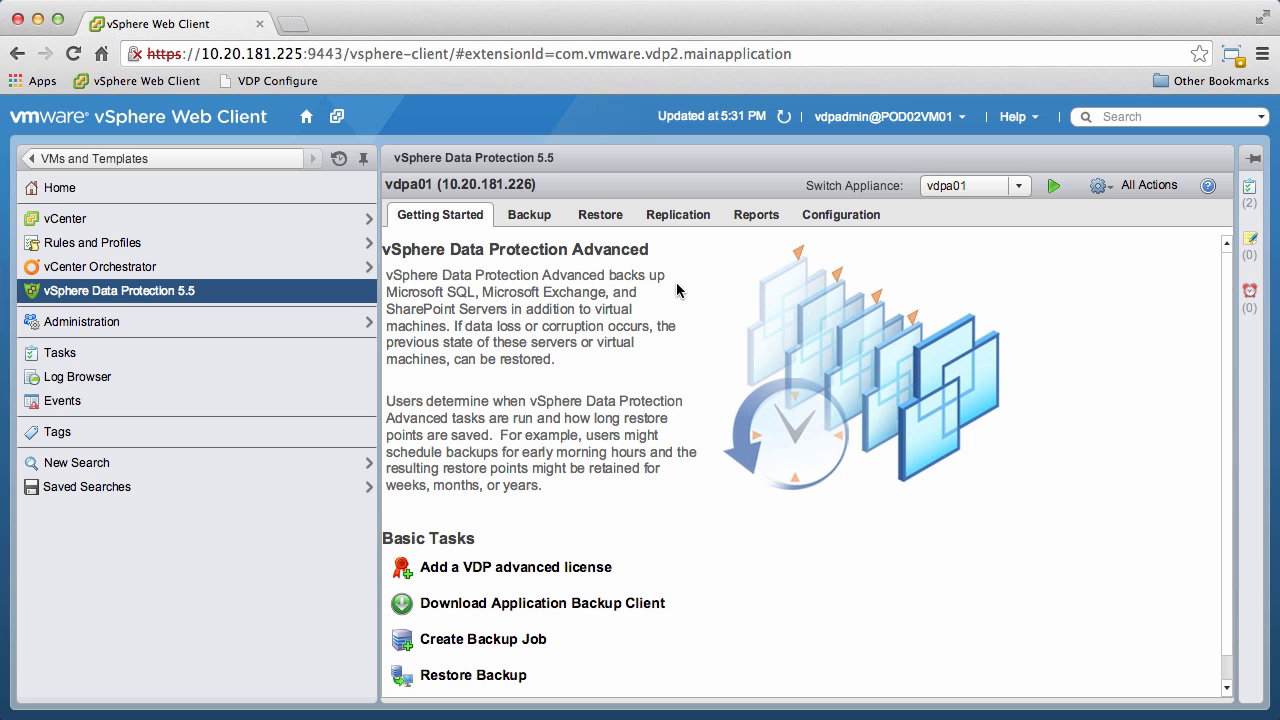
Start a new backup verification job from the Restore tab's Backup Verification view.
{"action": "left_click", "coordinate": [600, 214]}
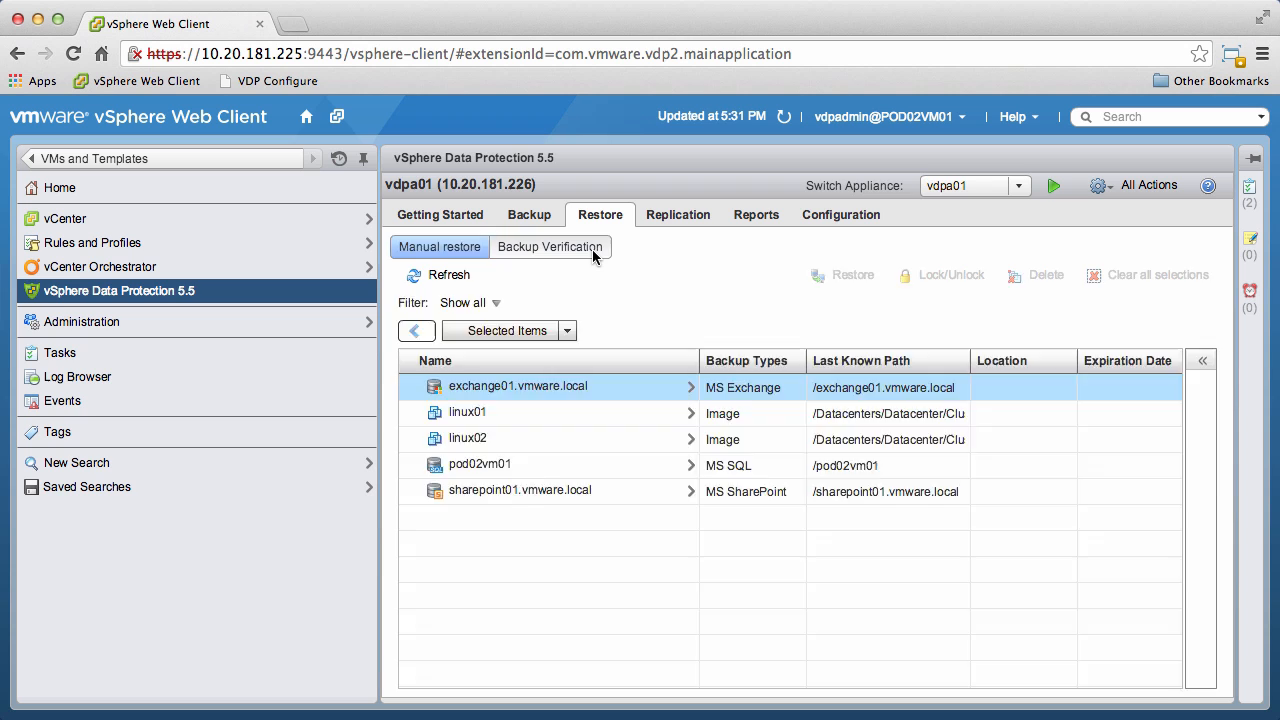
{"action": "left_click", "coordinate": [549, 247]}
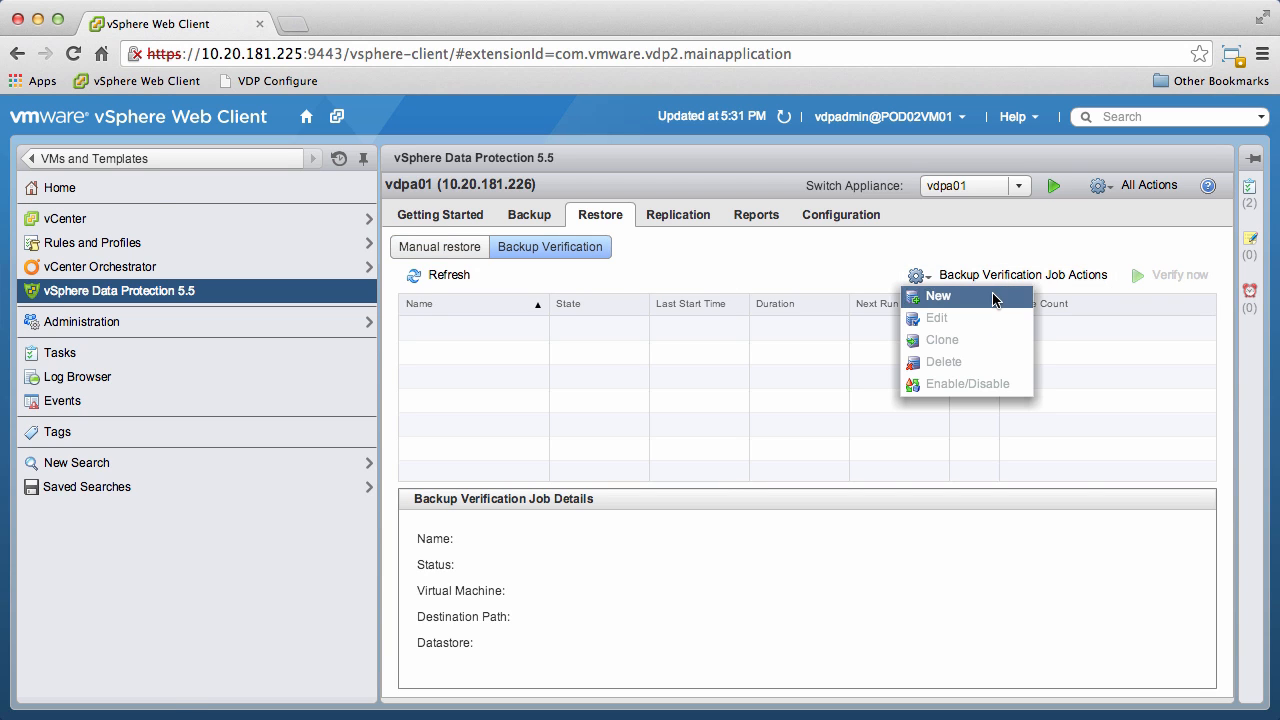
{"action": "left_click", "coordinate": [938, 295]}
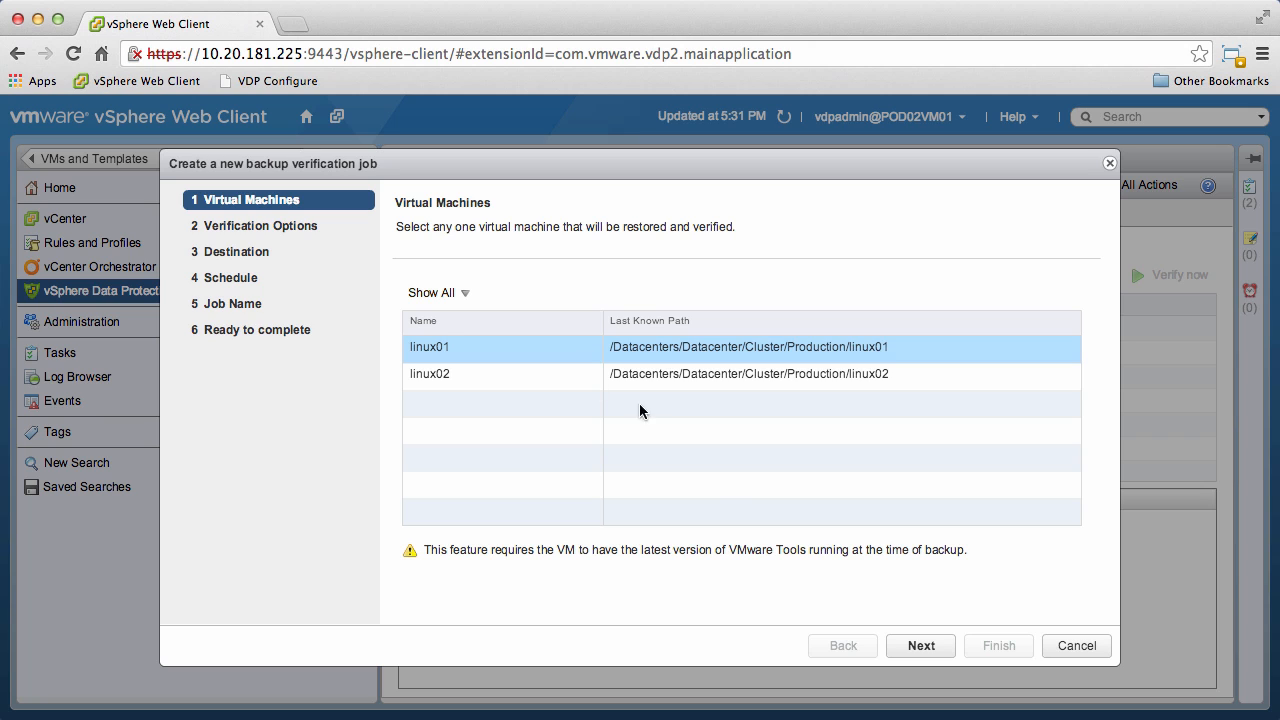
Select linux01 for verification with the default heartbeat check, no verification script.
{"action": "left_click", "coordinate": [919, 645]}
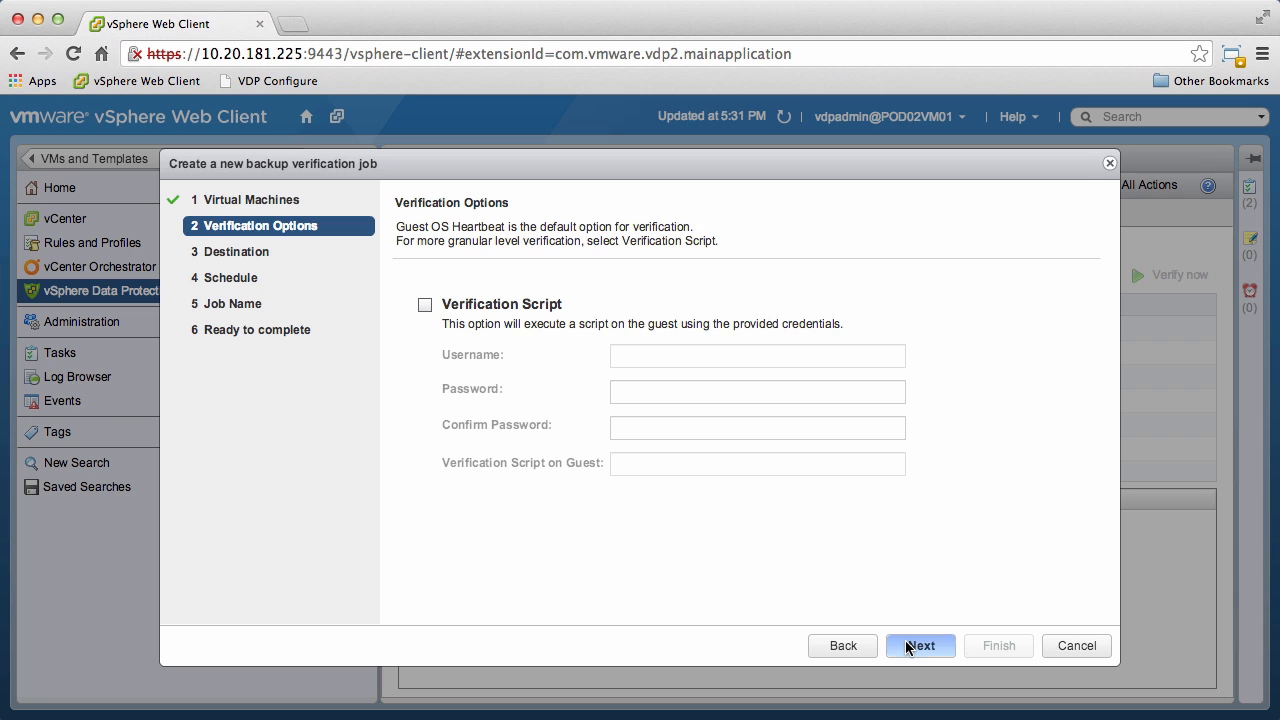
{"action": "left_click", "coordinate": [920, 645]}
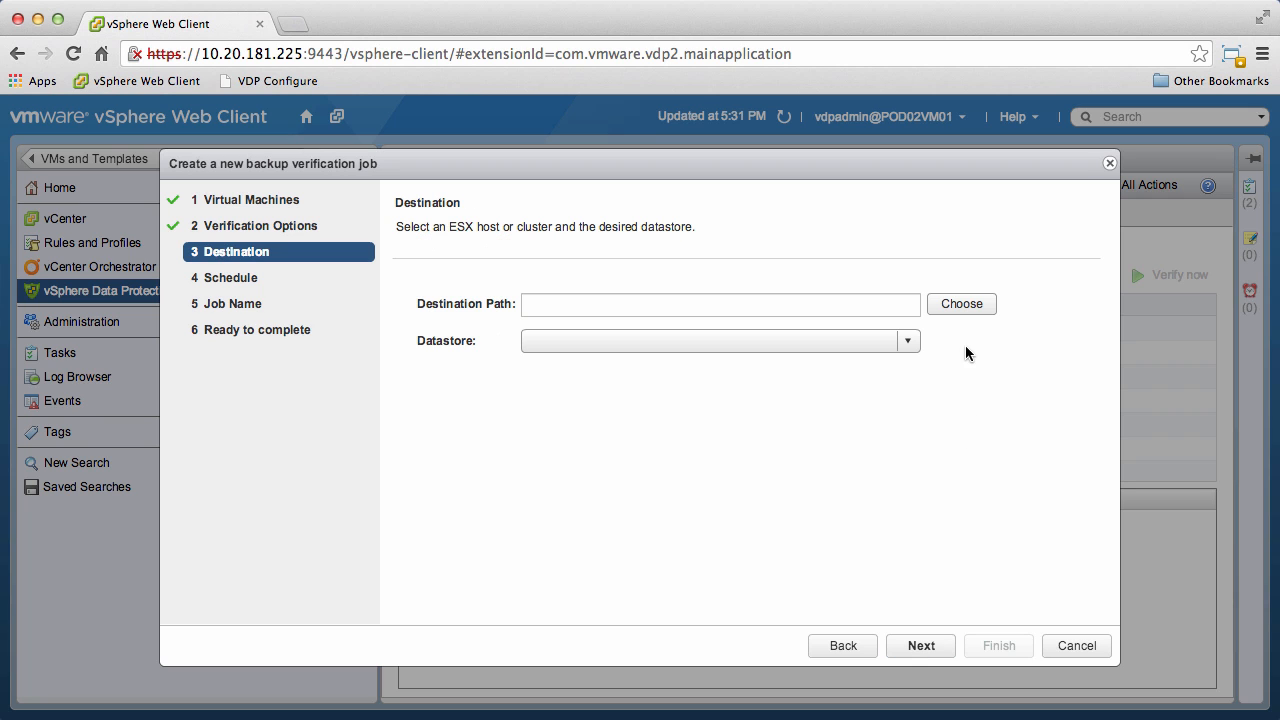
Set the restore destination to host pod02-esx-01a.pml.local with datastore p02_cx4_300_03_fc.
{"action": "left_click", "coordinate": [959, 303]}
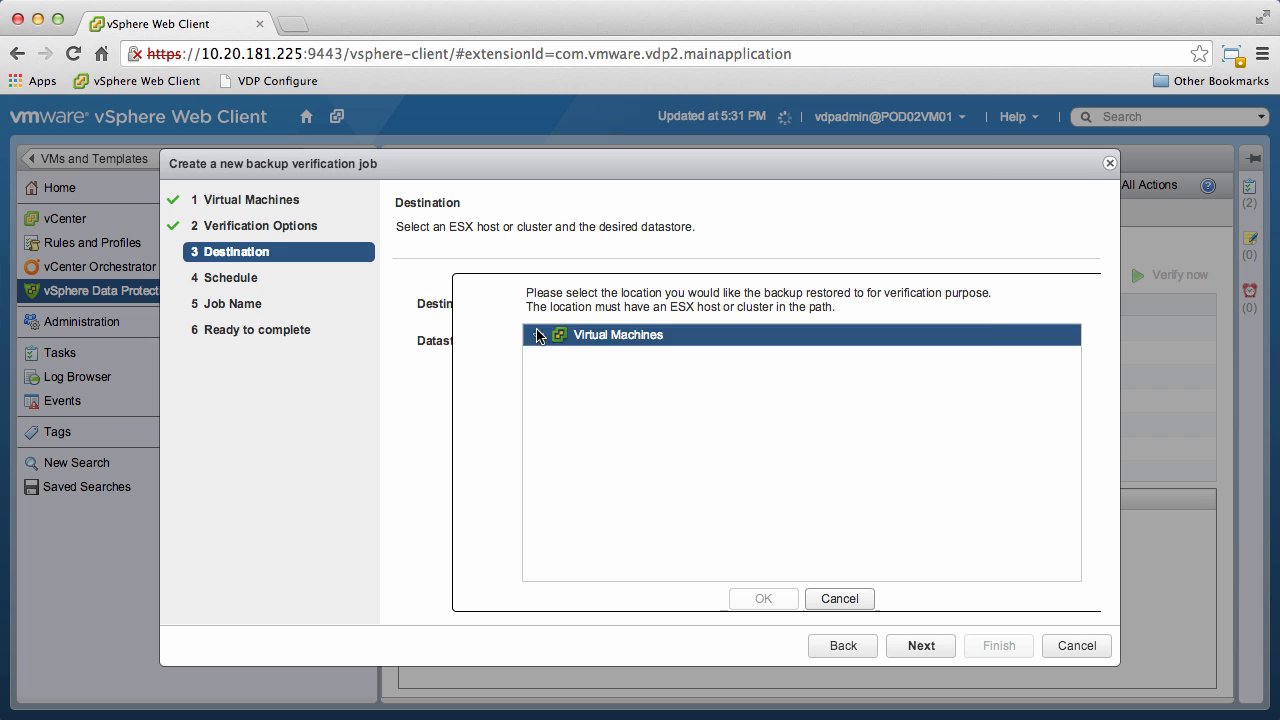
{"action": "left_click", "coordinate": [538, 335]}
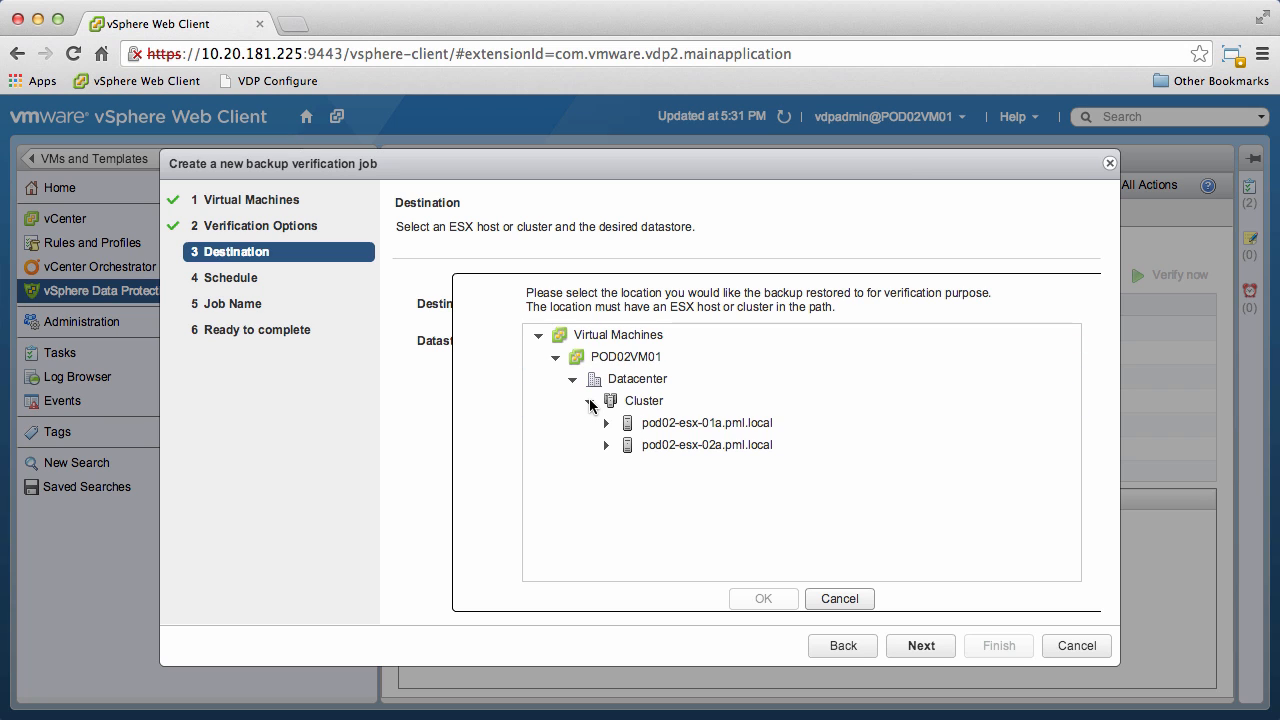
{"action": "left_click", "coordinate": [706, 422]}
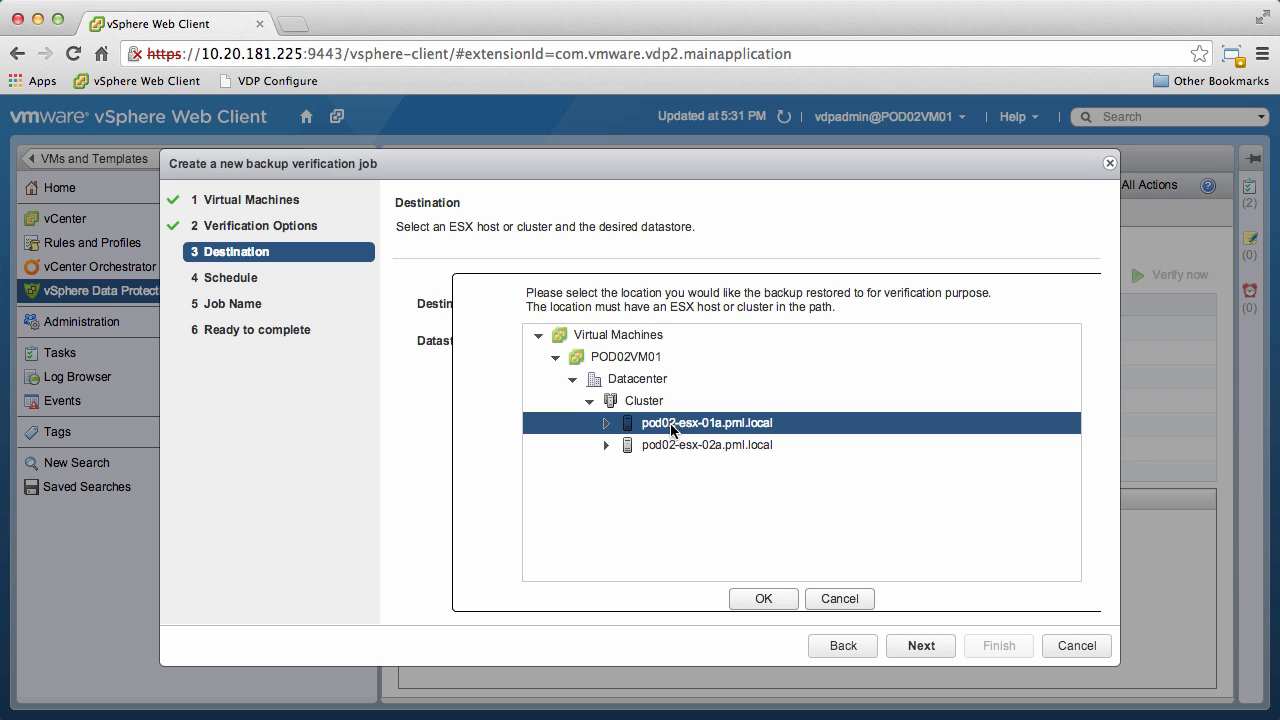
{"action": "left_click", "coordinate": [763, 598]}
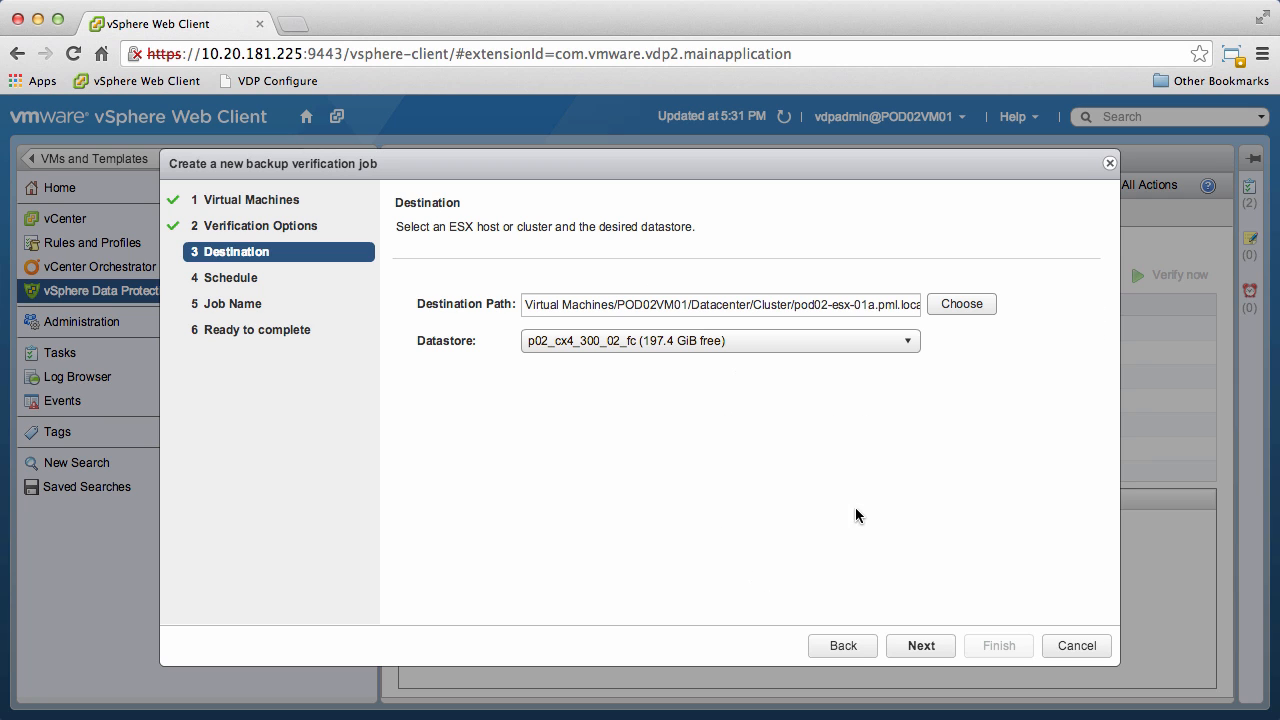
{"action": "left_click", "coordinate": [905, 340]}
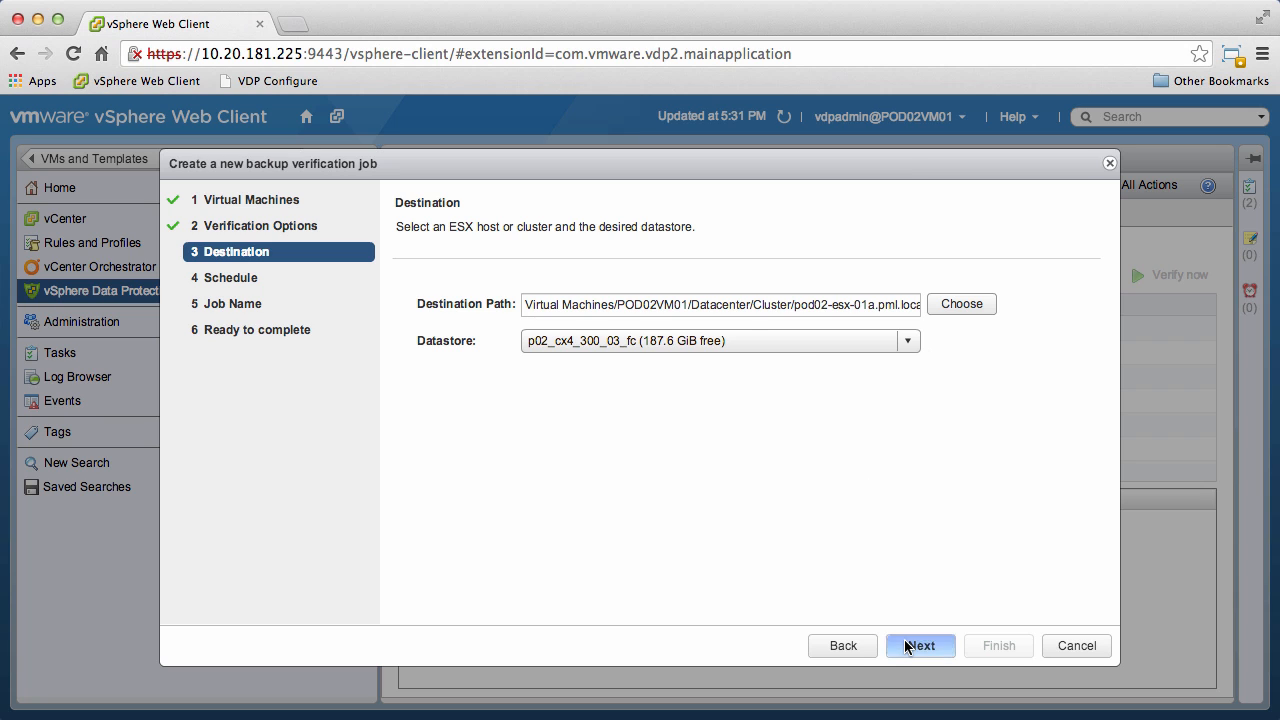
{"action": "left_click", "coordinate": [919, 645]}
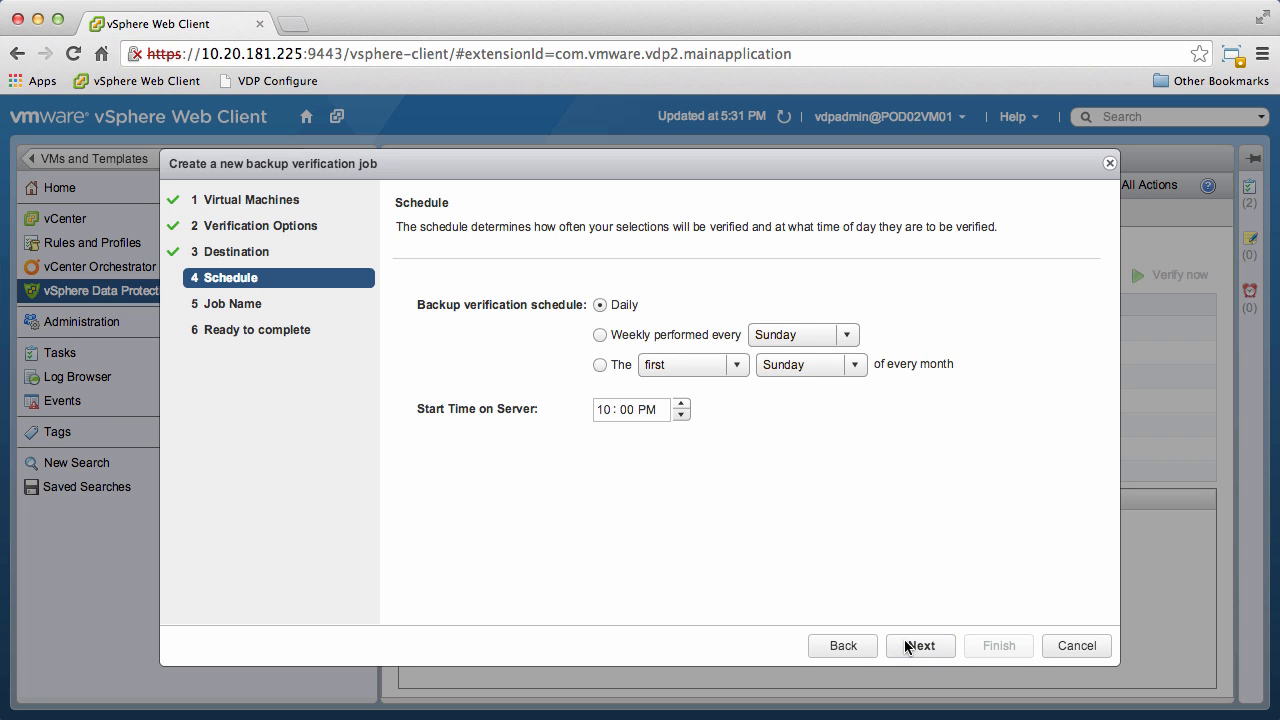
{"action": "mouse_move", "coordinate": [891, 606]}
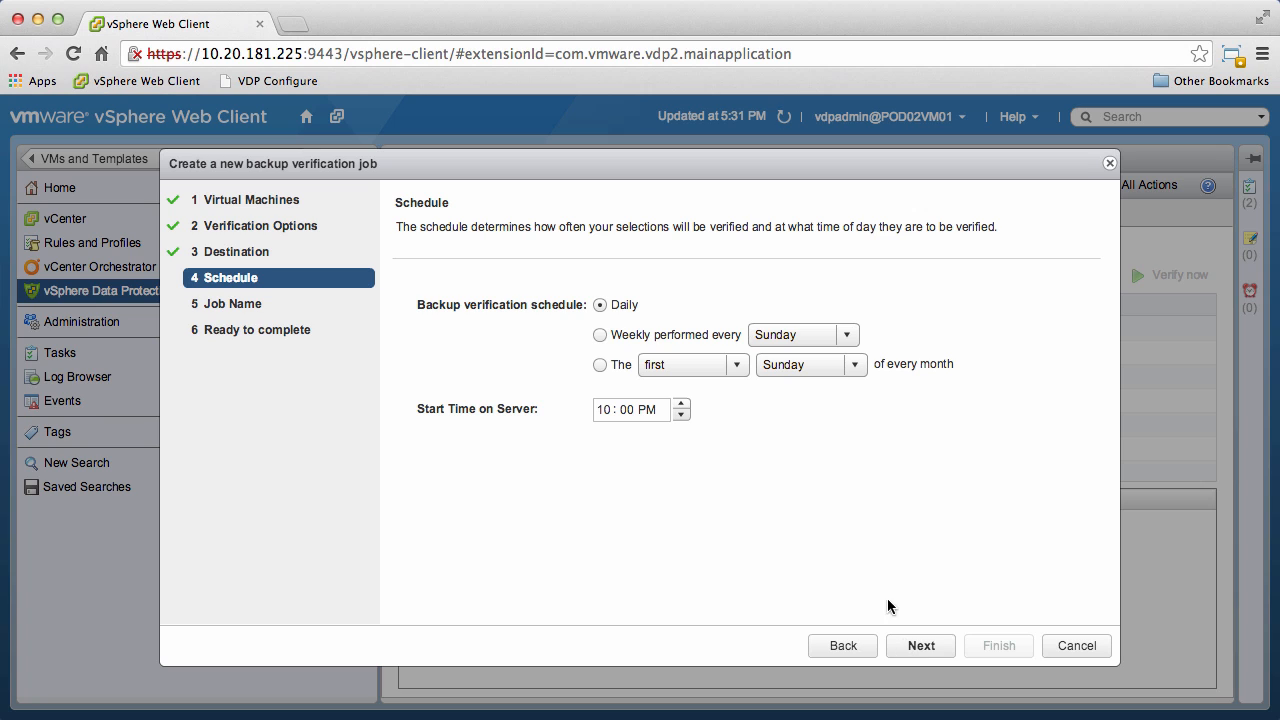
{"action": "mouse_move", "coordinate": [808, 493]}
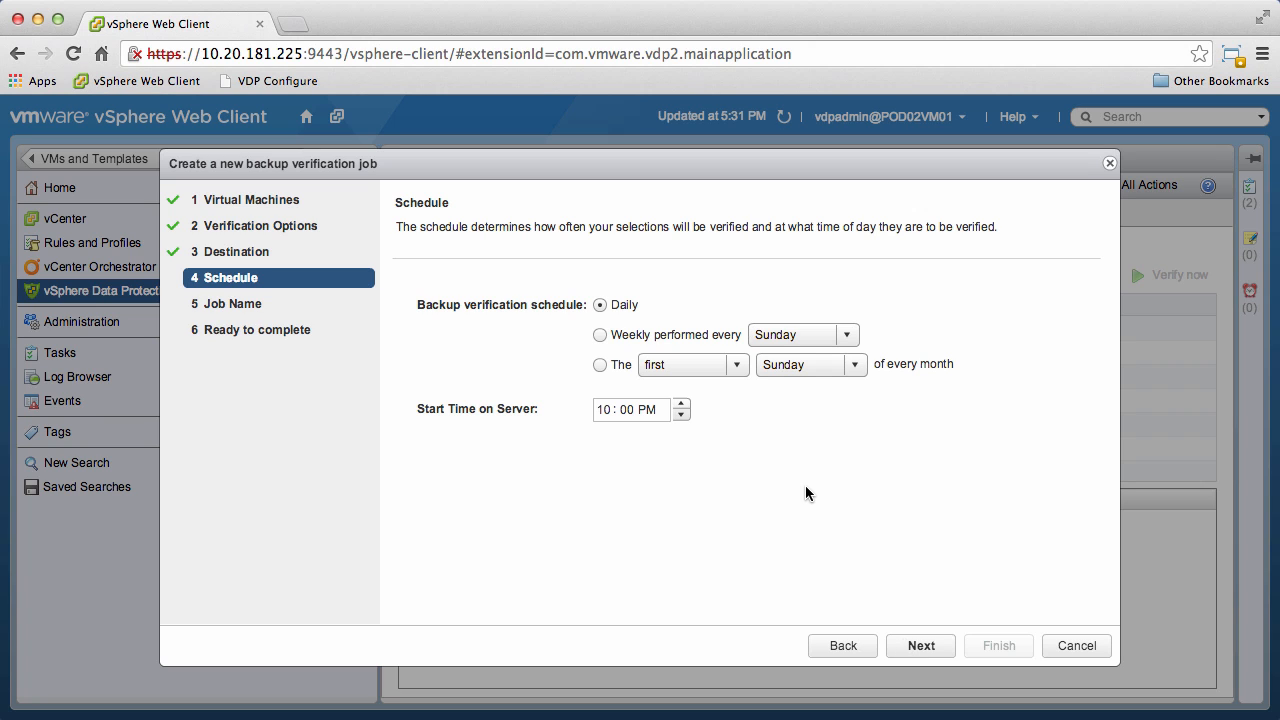
Schedule the verification weekly on Sunday with a 2:00 AM start time.
{"action": "left_click", "coordinate": [600, 334]}
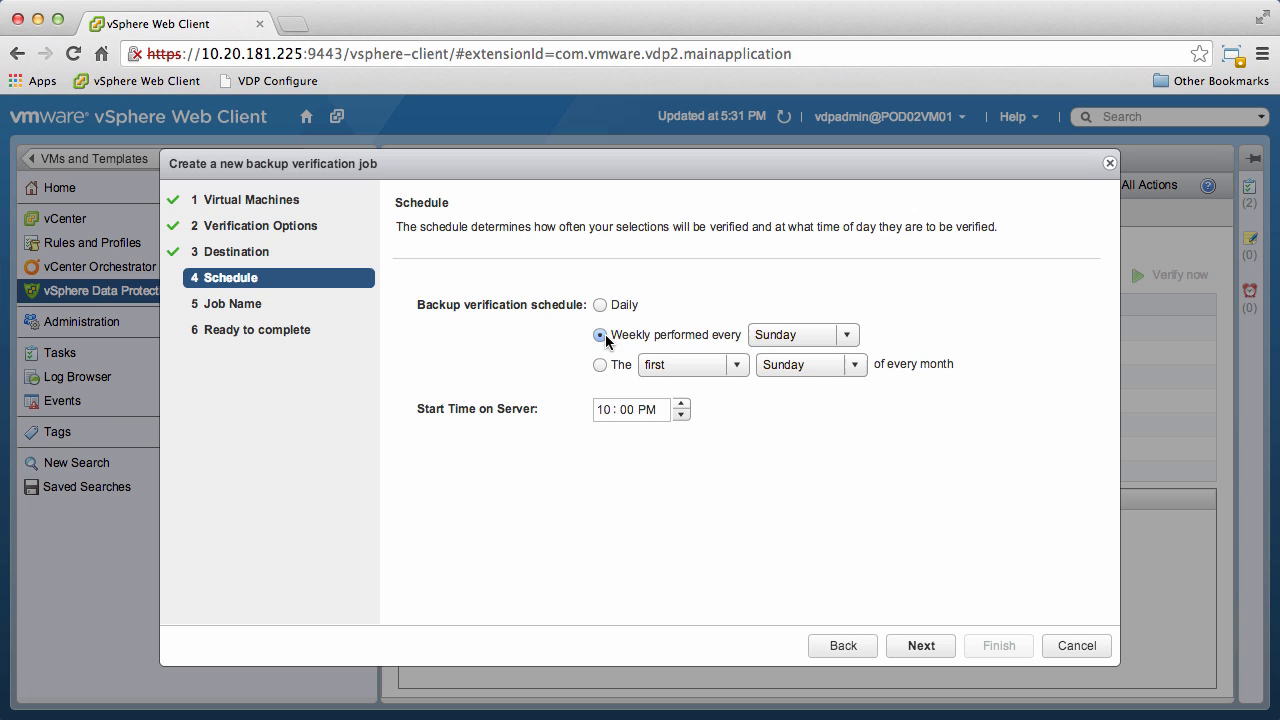
{"action": "left_click", "coordinate": [610, 410]}
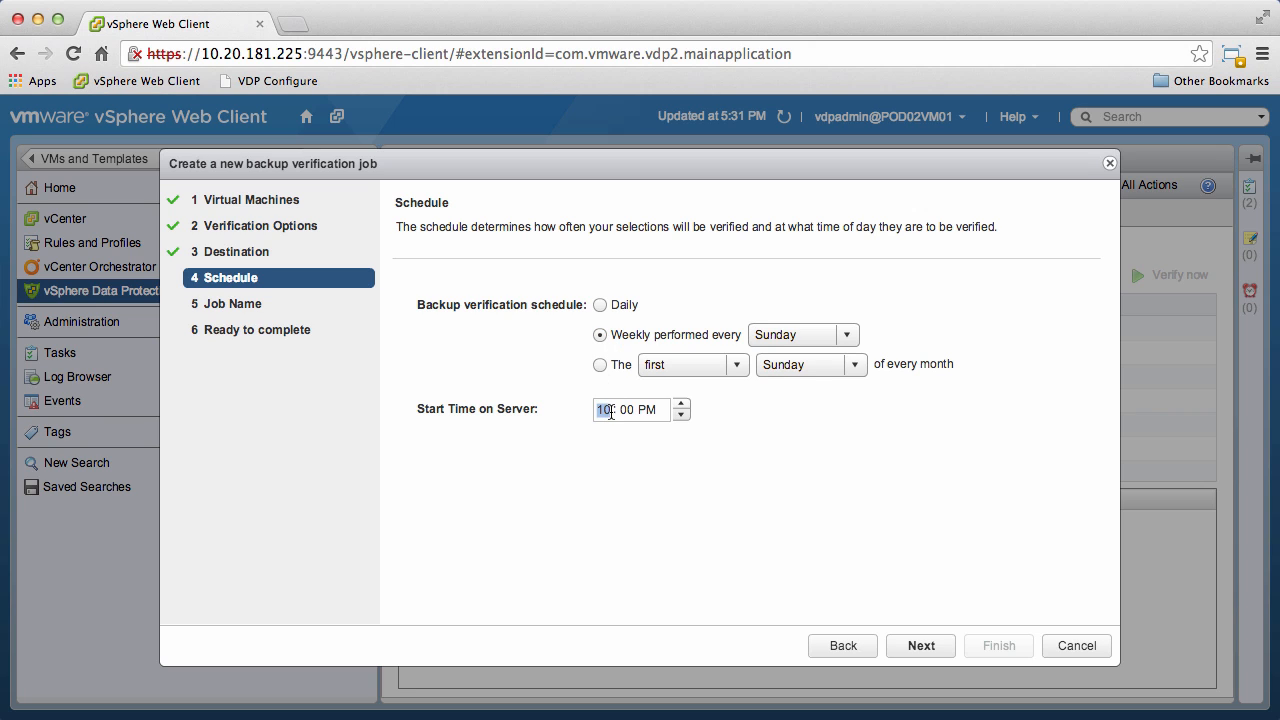
{"action": "left_click", "coordinate": [681, 404]}
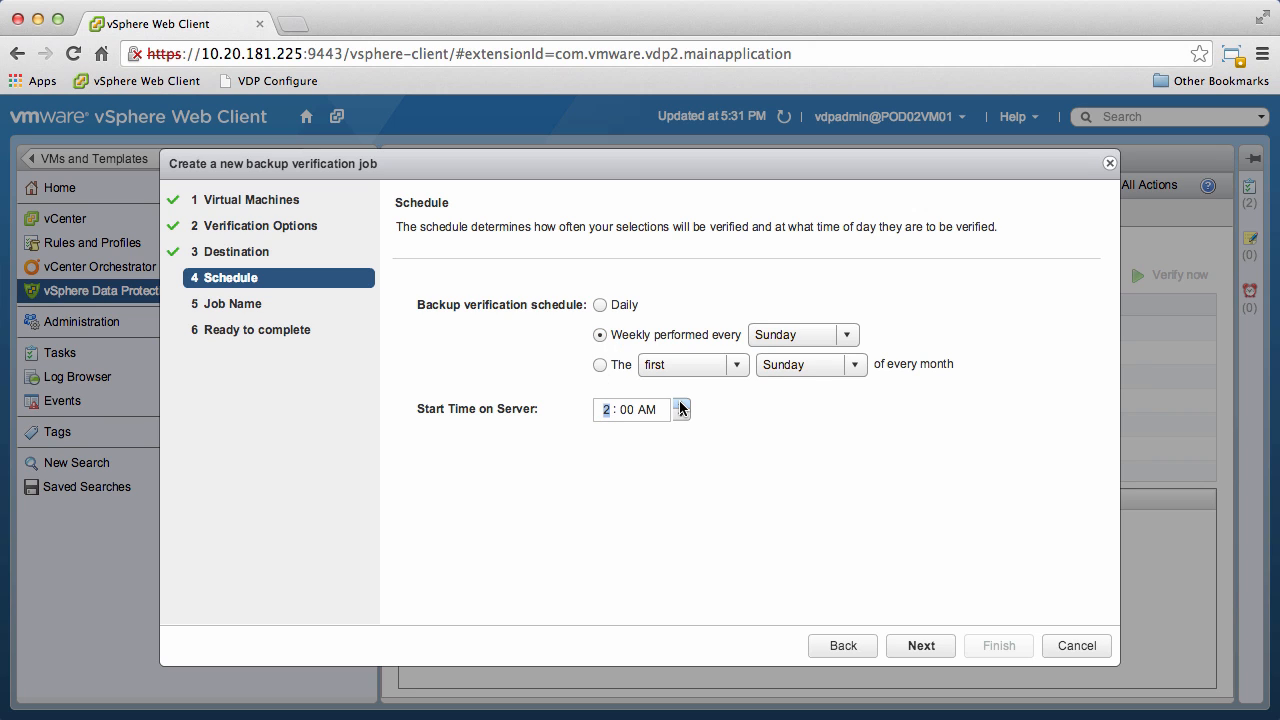
{"action": "left_click", "coordinate": [919, 645]}
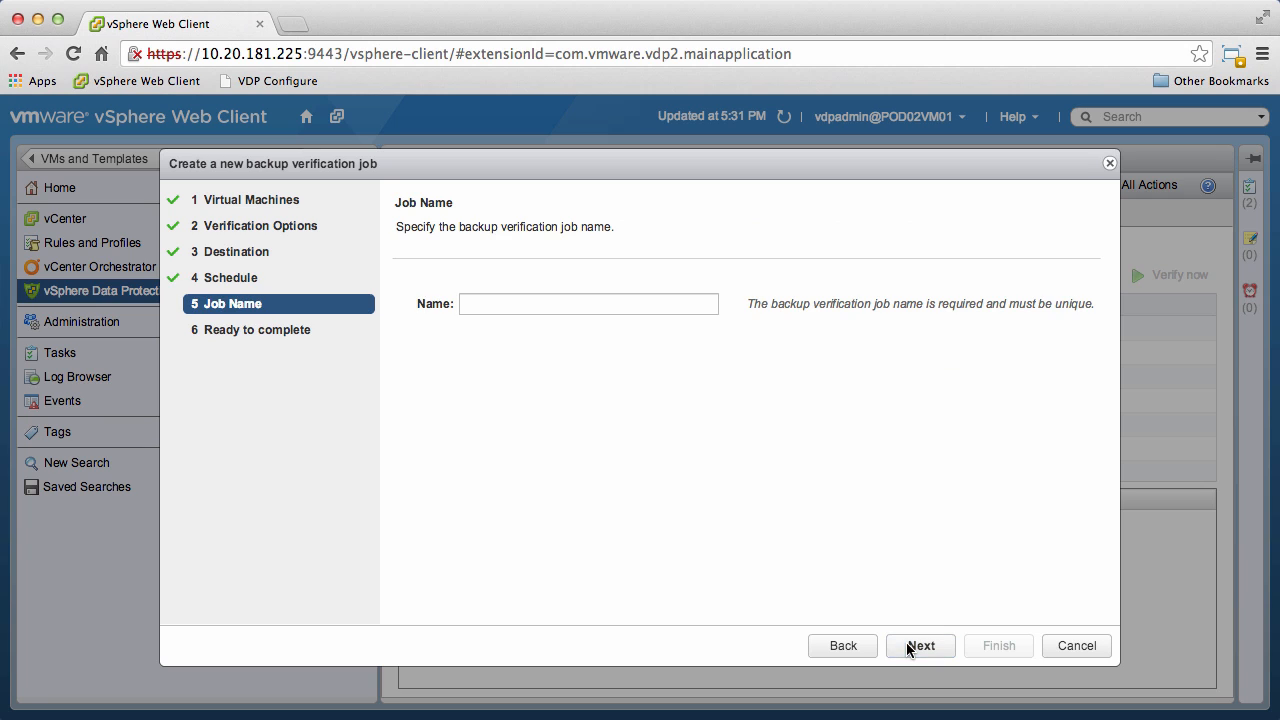
Name the job 'Linux 1' and finish creating it.
{"action": "type", "text": "Linux 1"}
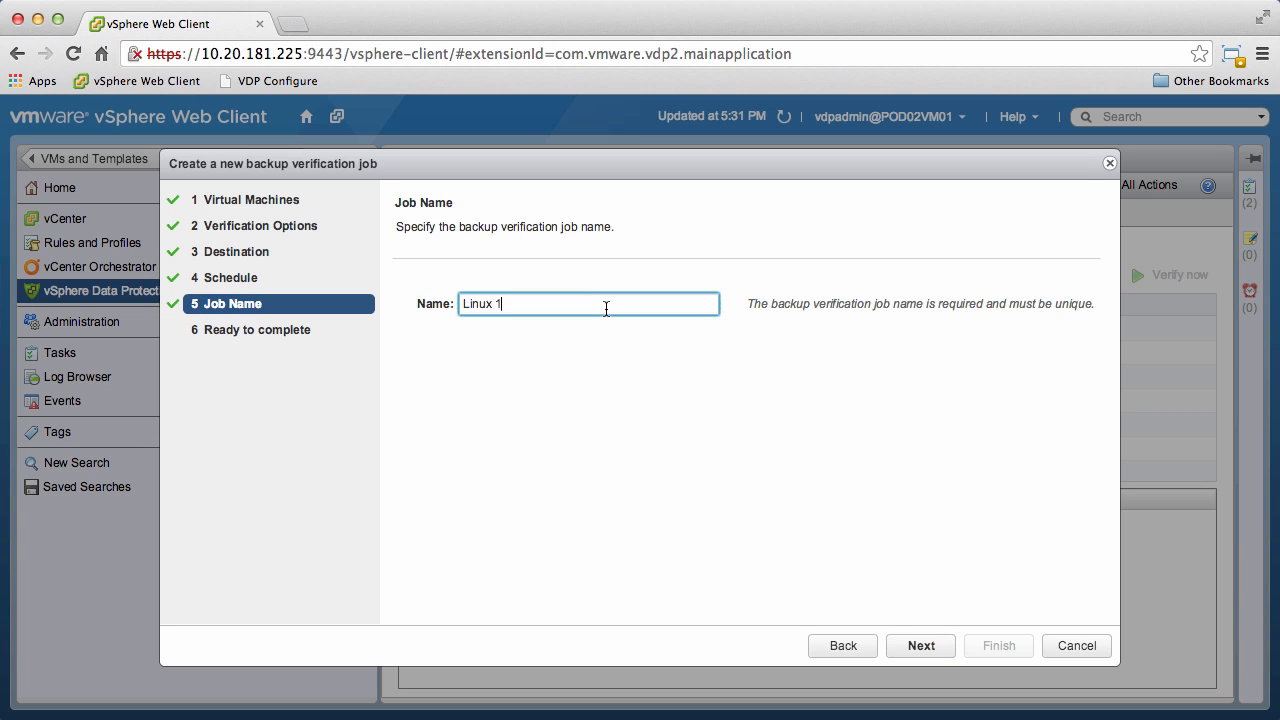
{"action": "left_click", "coordinate": [919, 645]}
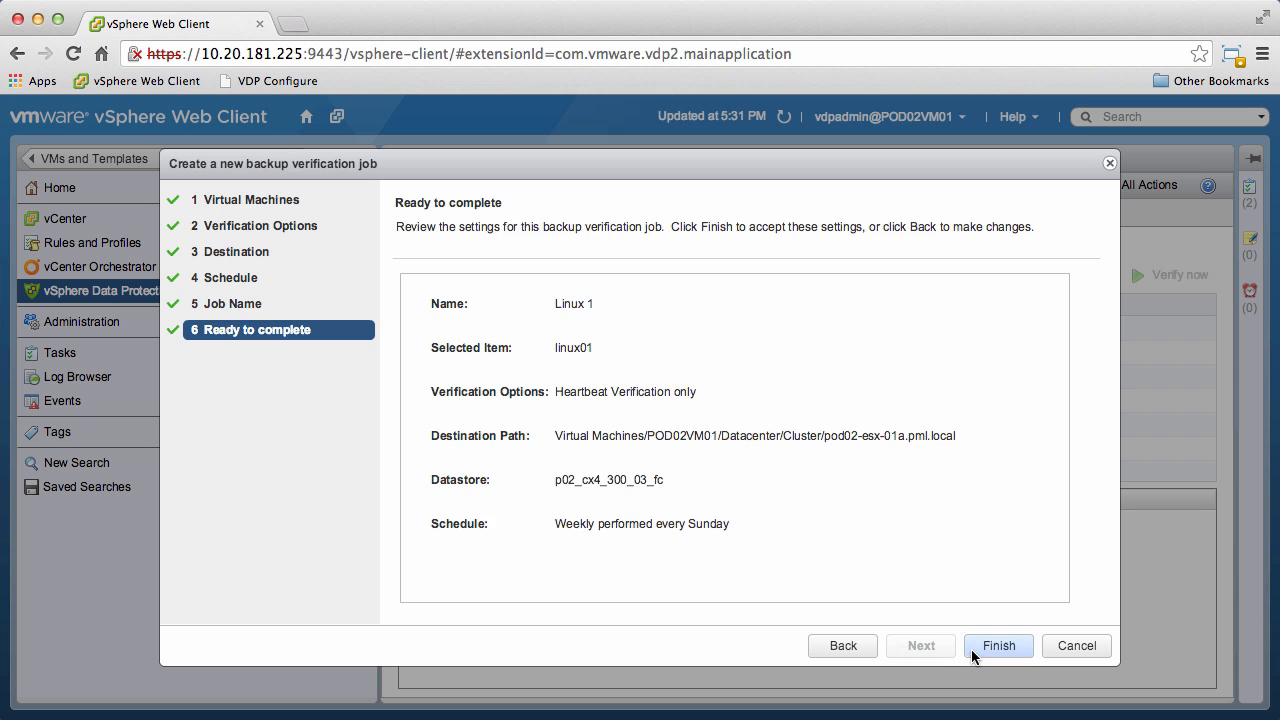
{"action": "left_click", "coordinate": [998, 645]}
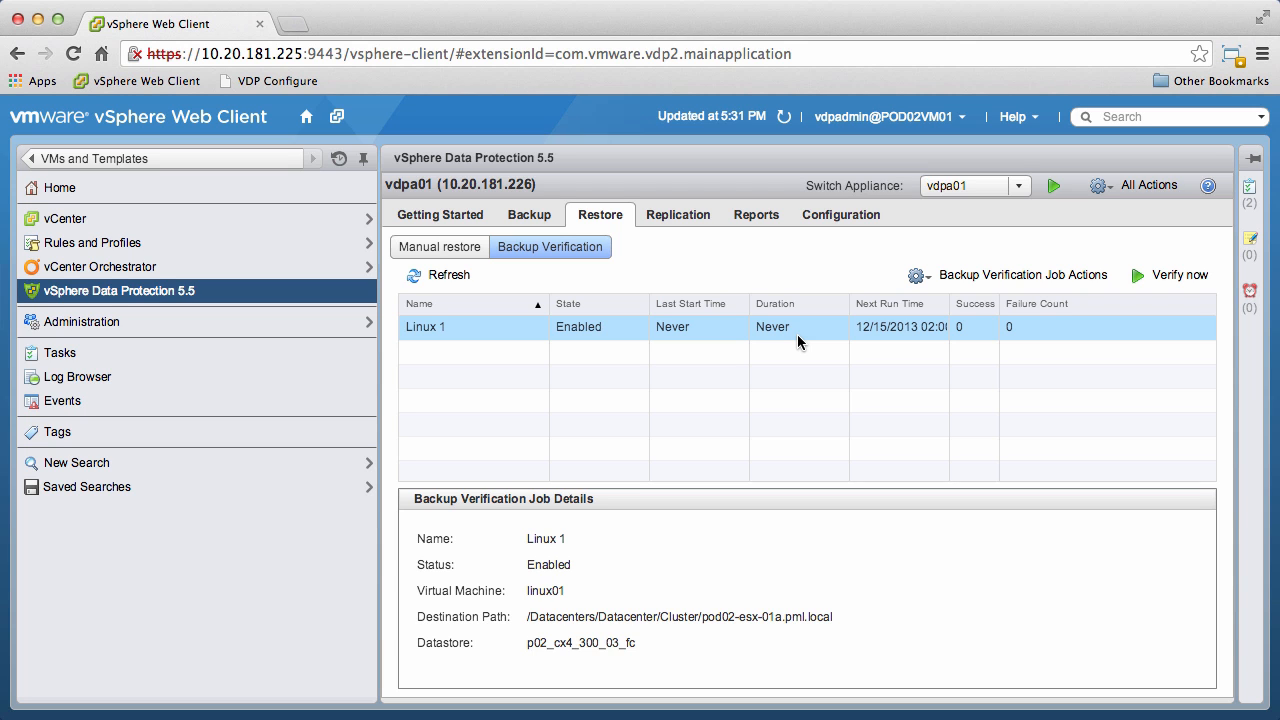
{"action": "mouse_move", "coordinate": [660, 442]}
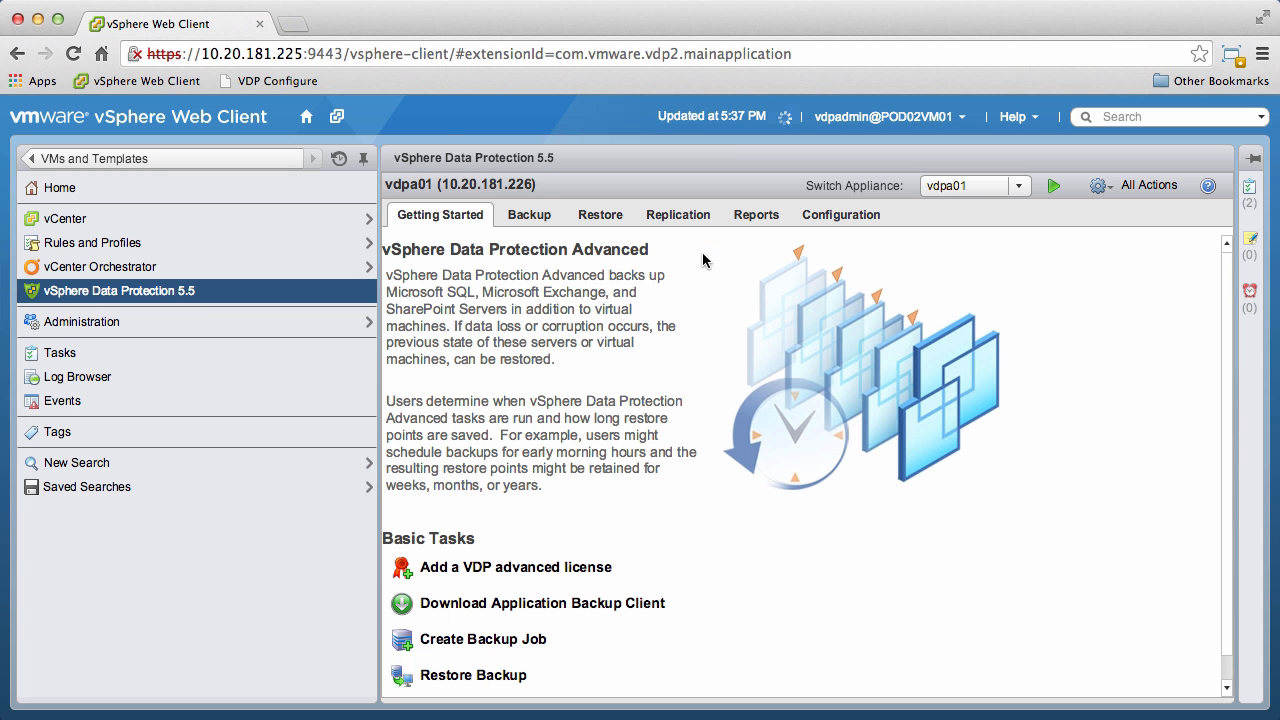
In Reports, filter clients by name containing 'li' to show linux01 and linux02.
{"action": "left_click", "coordinate": [756, 214]}
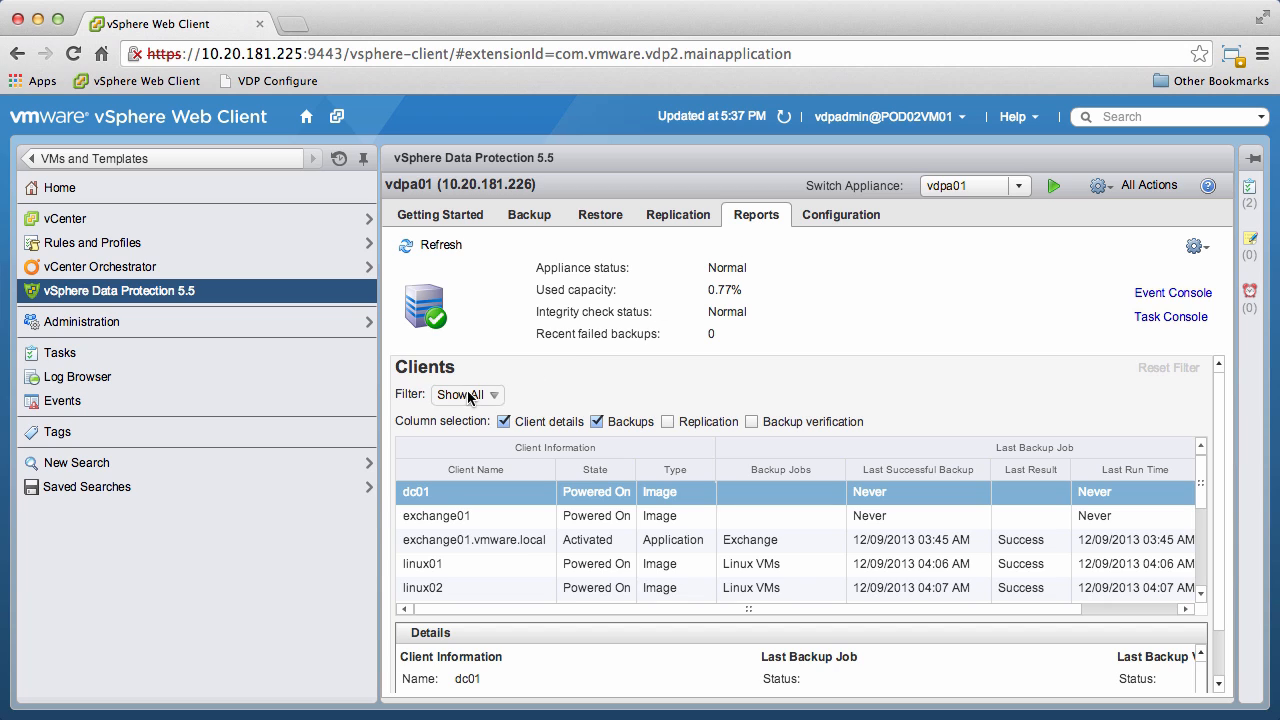
{"action": "left_click", "coordinate": [465, 394]}
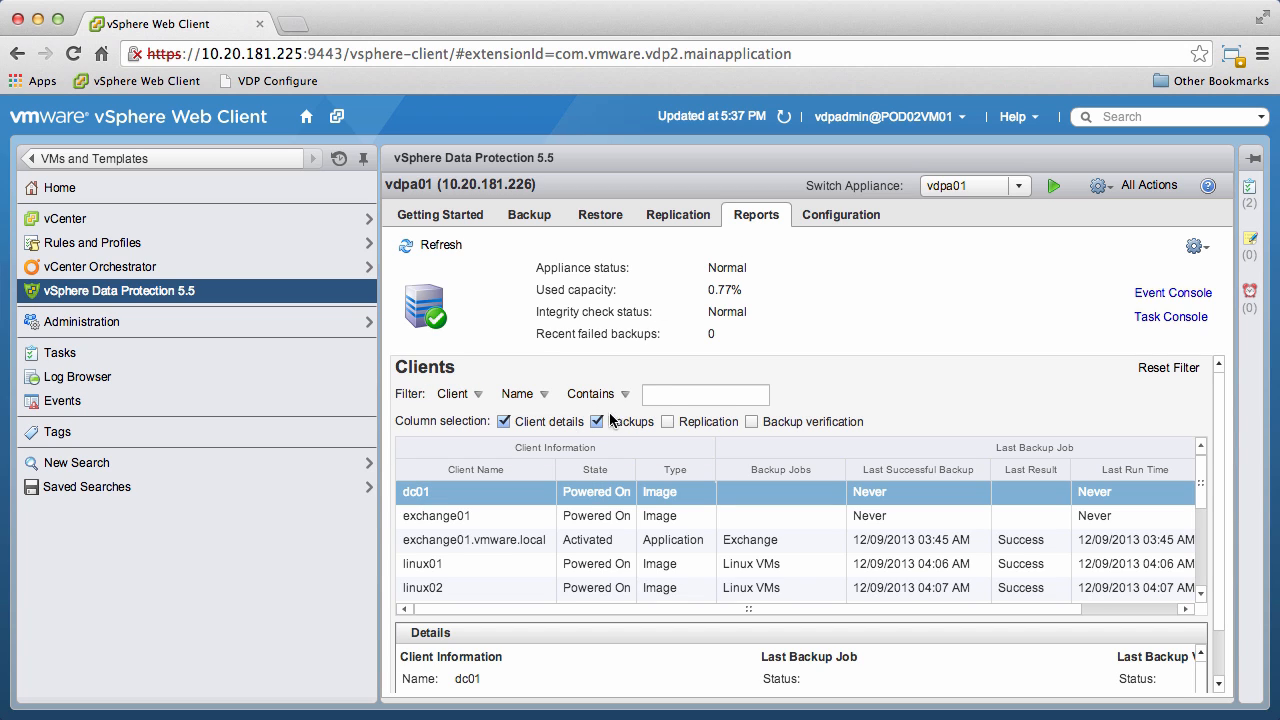
{"action": "type", "text": "li"}
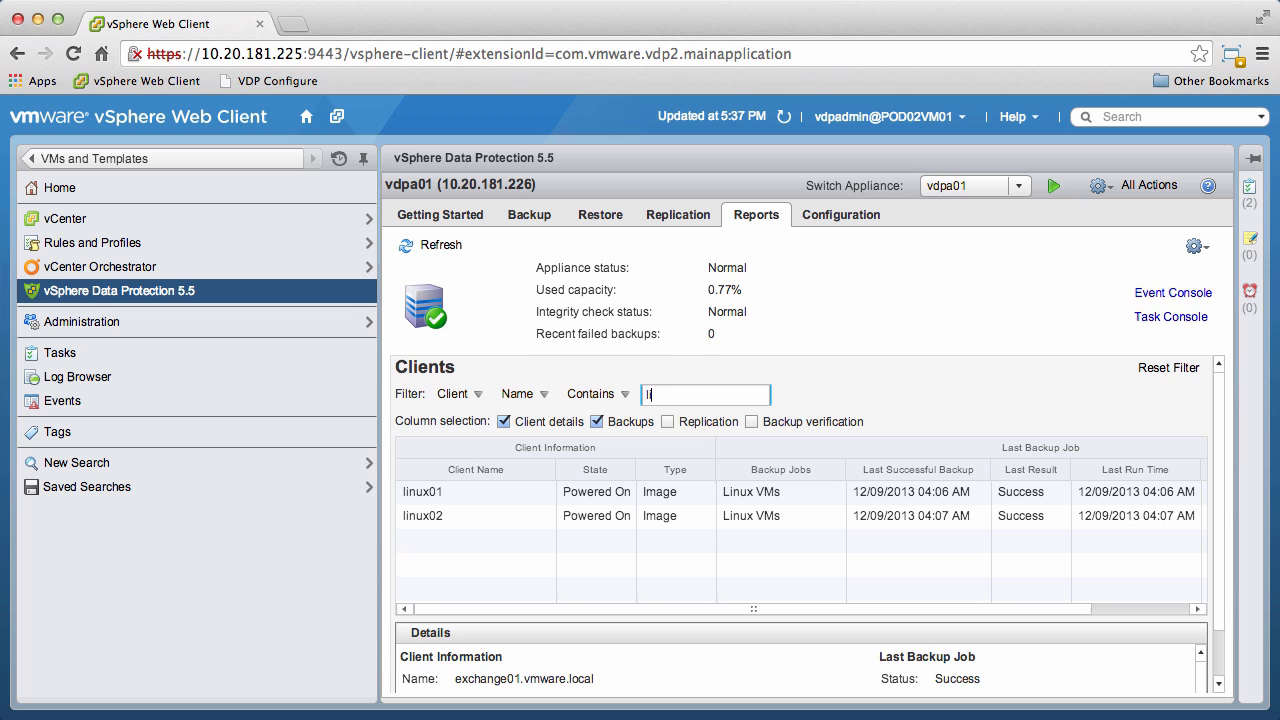